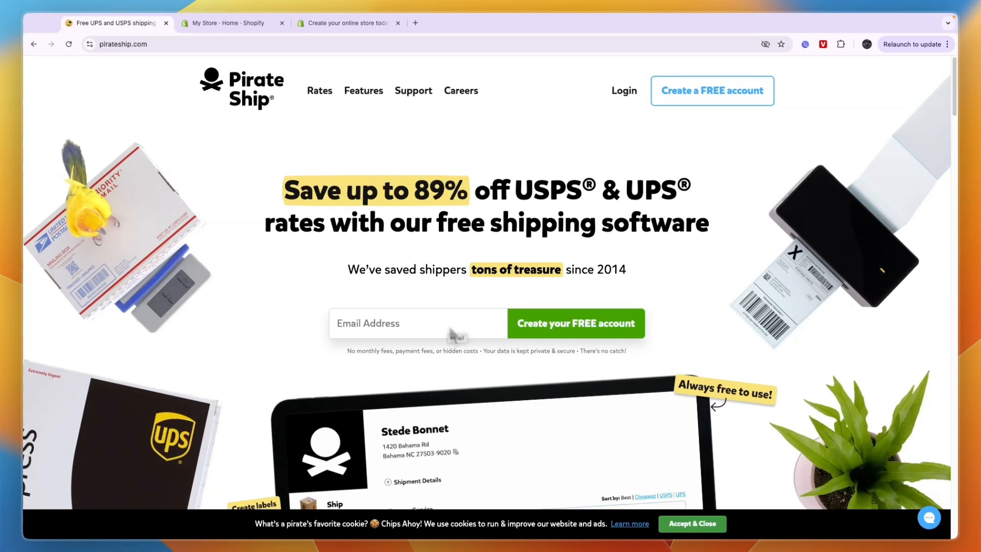
- Check the Shopify admin, return to pirateship.com and begin creating a free account
left_click(232, 22)
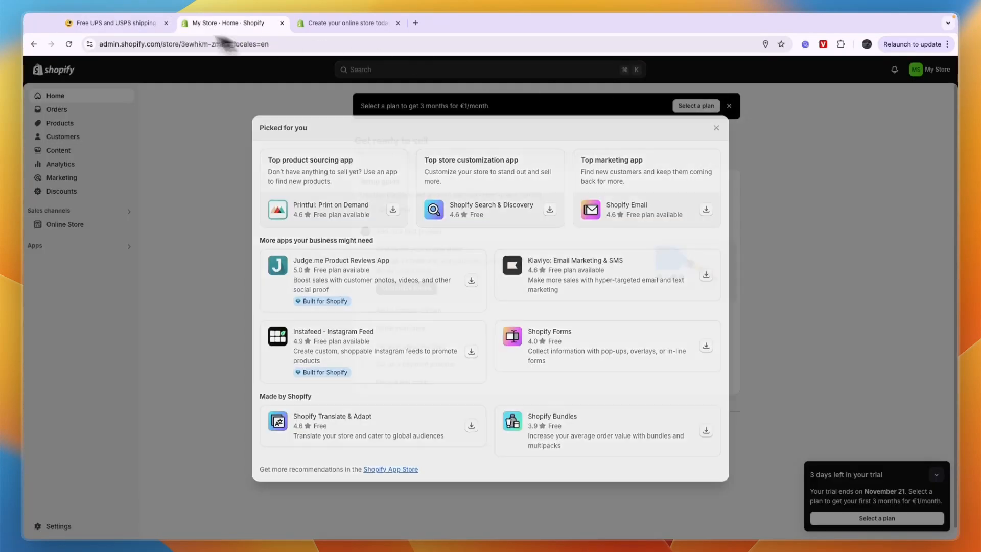
left_click(112, 23)
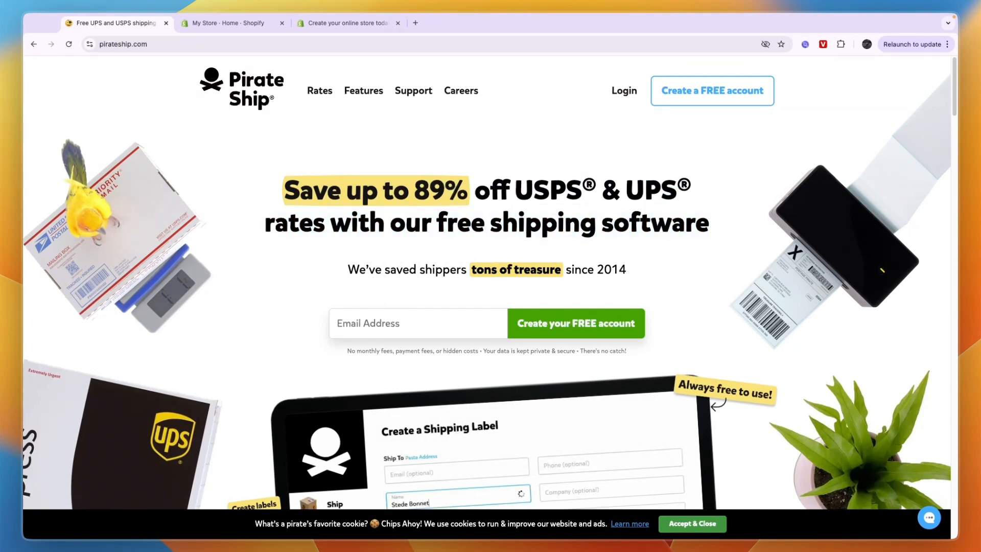
mouse_move(154, 49)
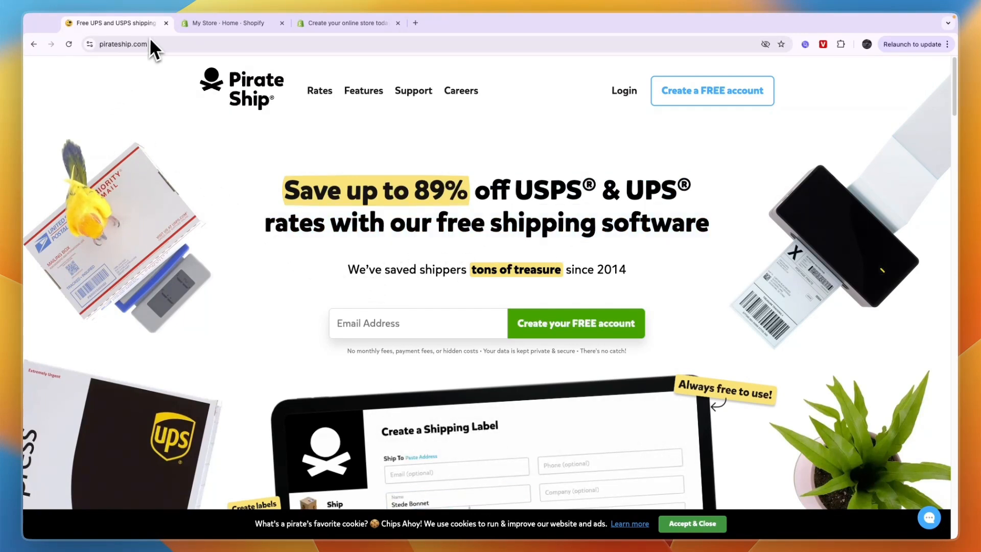
mouse_move(711, 90)
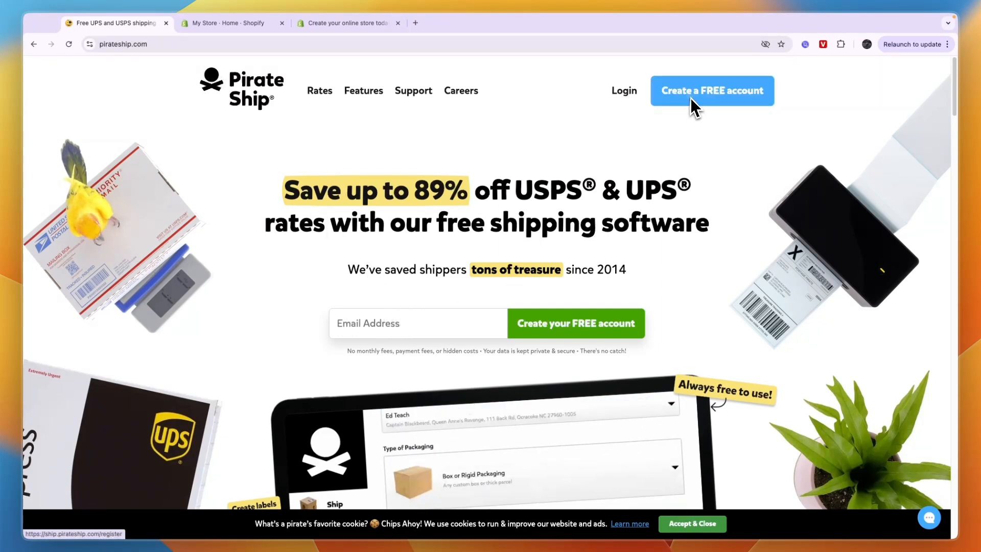
left_click(711, 90)
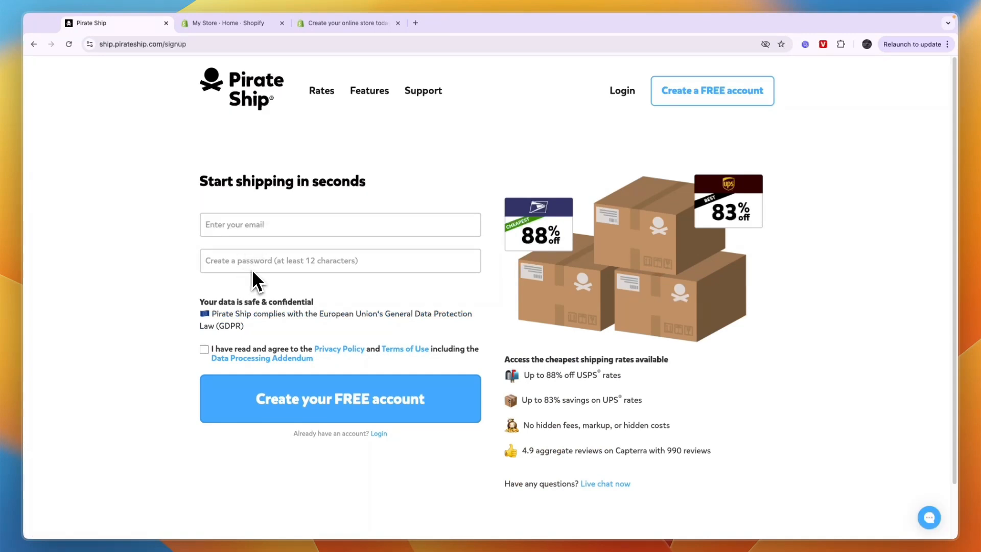
mouse_move(272, 366)
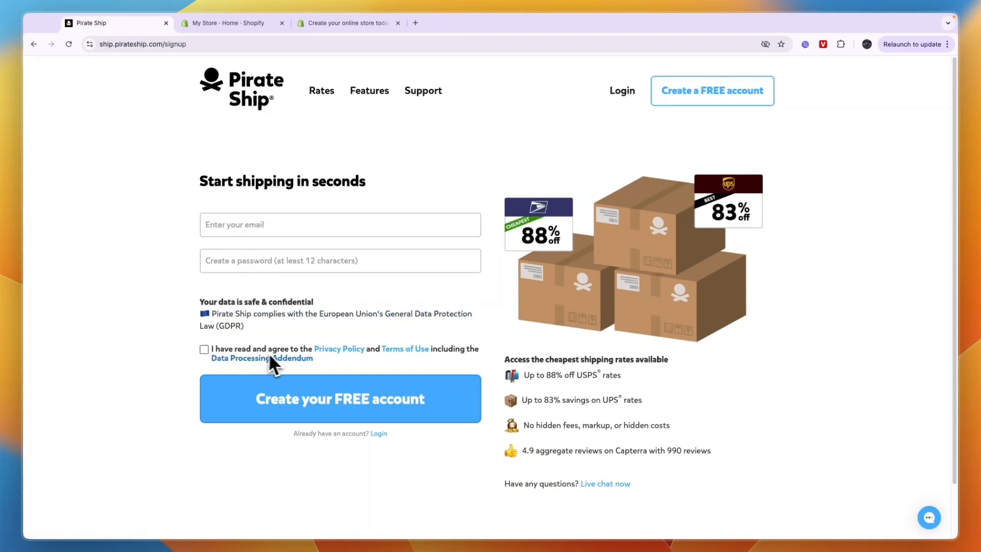
mouse_move(393, 362)
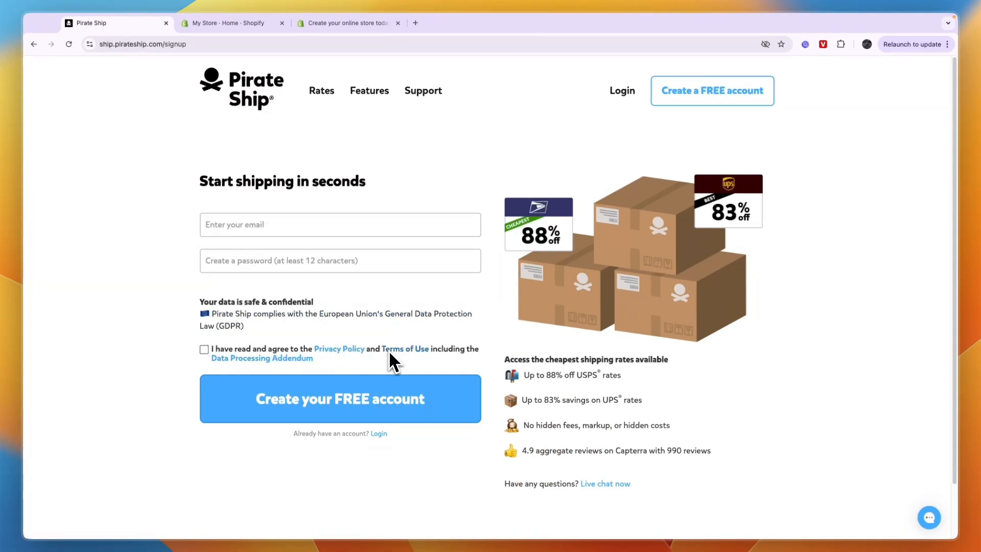
mouse_move(297, 372)
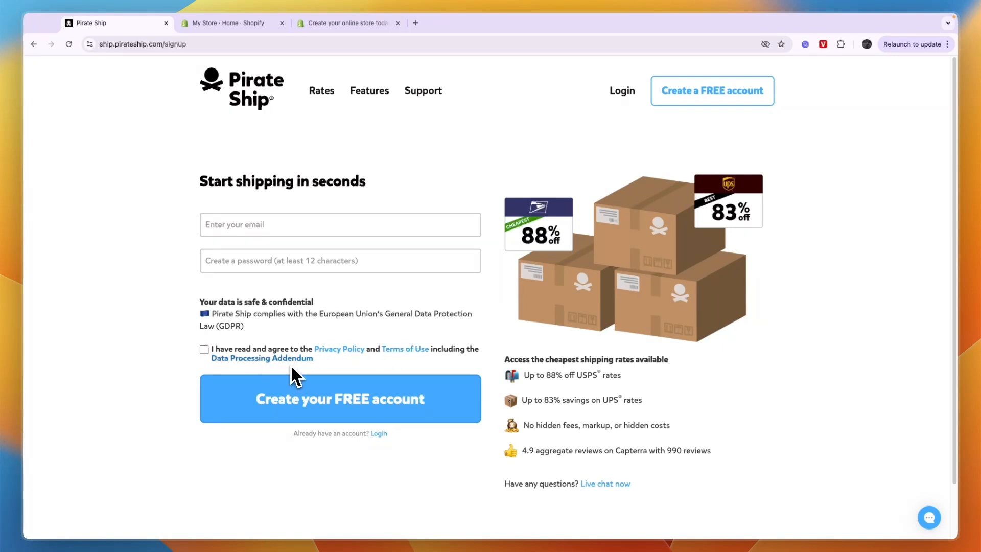
mouse_move(359, 406)
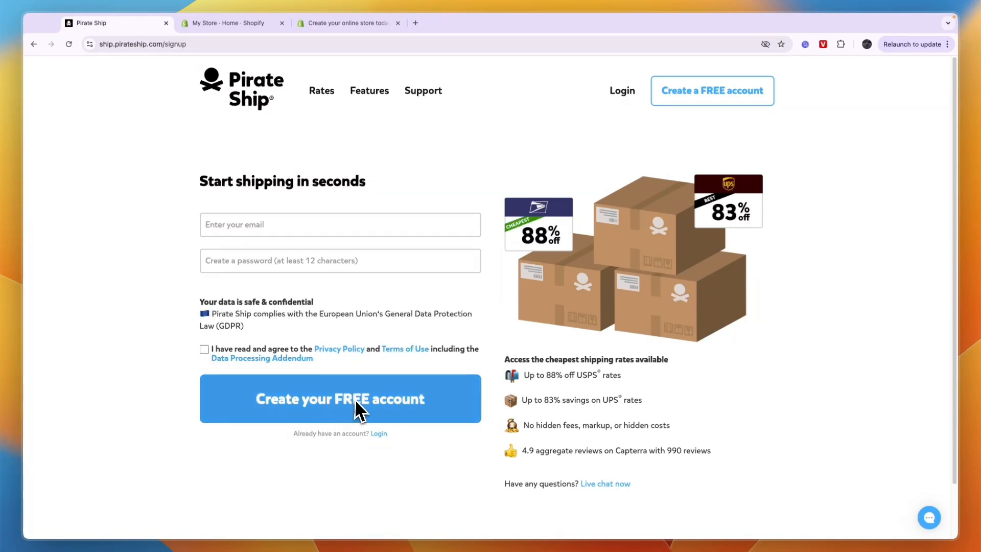
- Register the account with email, password and address, then verify it with the emailed code
left_click(339, 399)
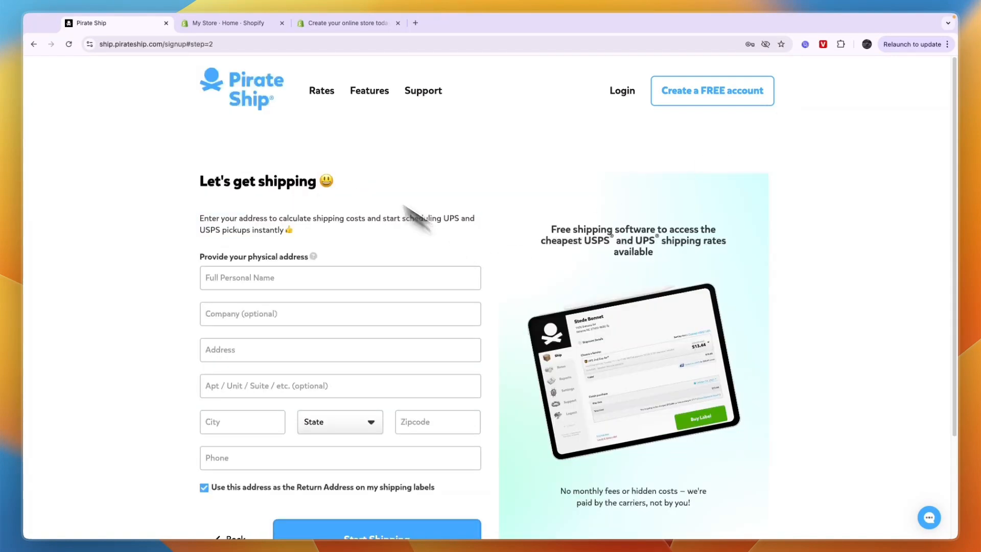
scroll("down", 3)
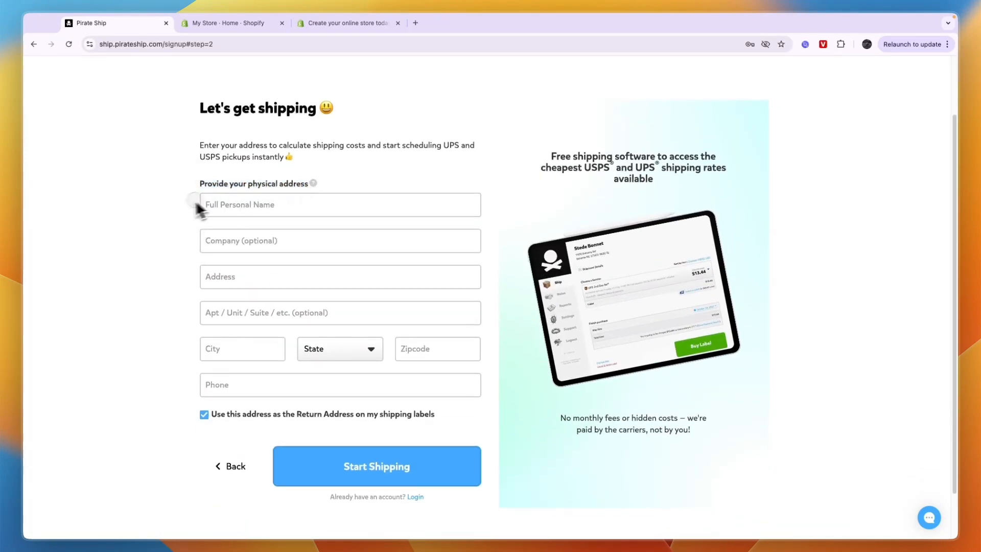
left_click(377, 466)
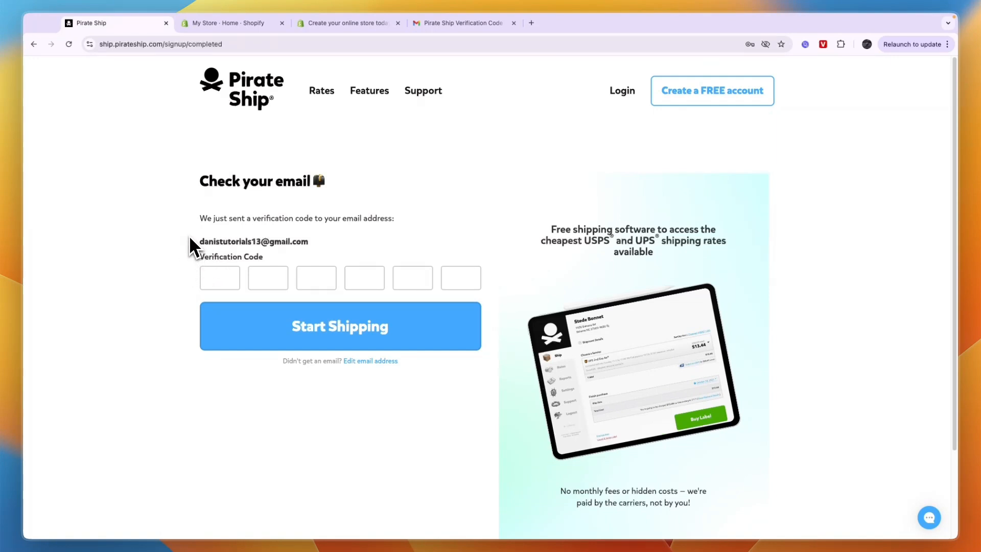
mouse_move(235, 288)
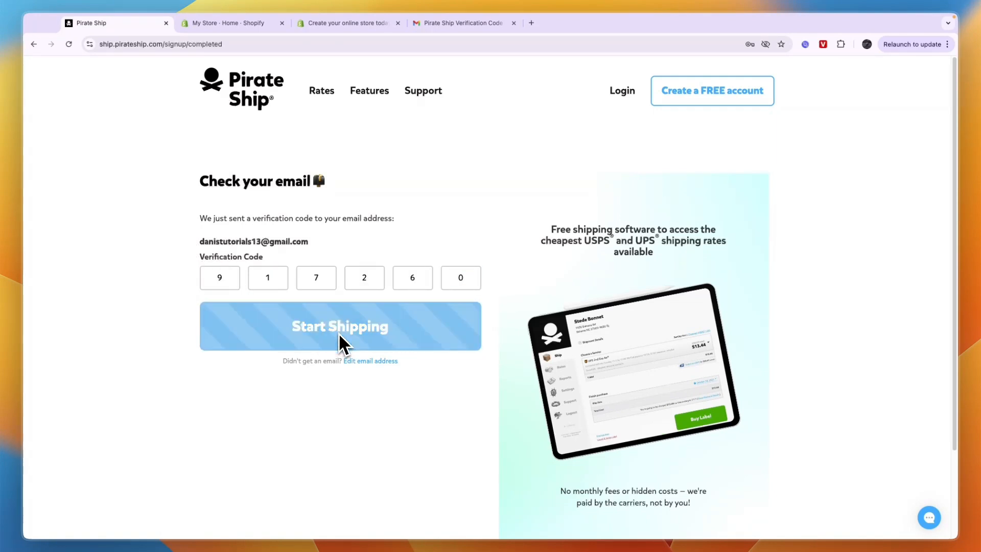
left_click(339, 326)
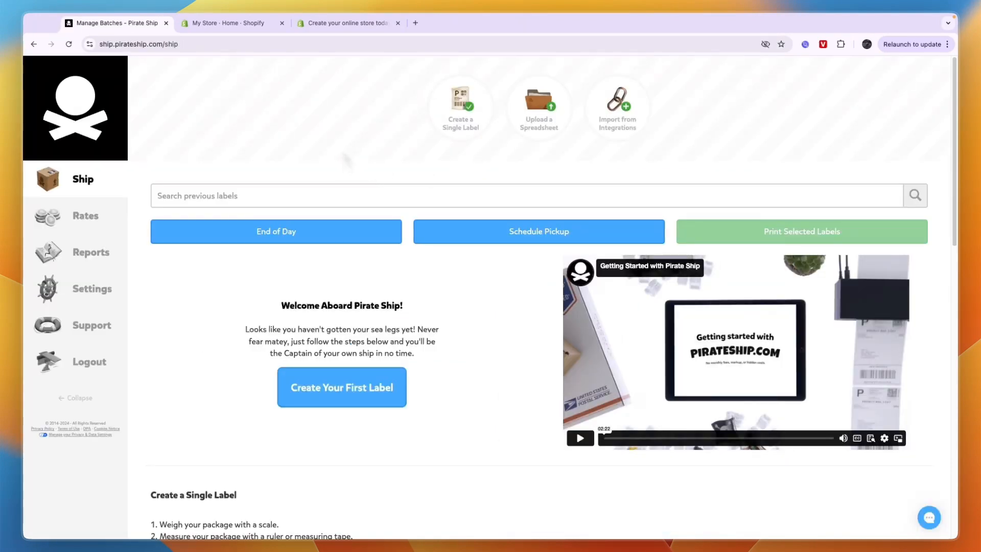
- Go to Settings > Integrations to see the importable store platforms, including Shopify
left_click(929, 517)
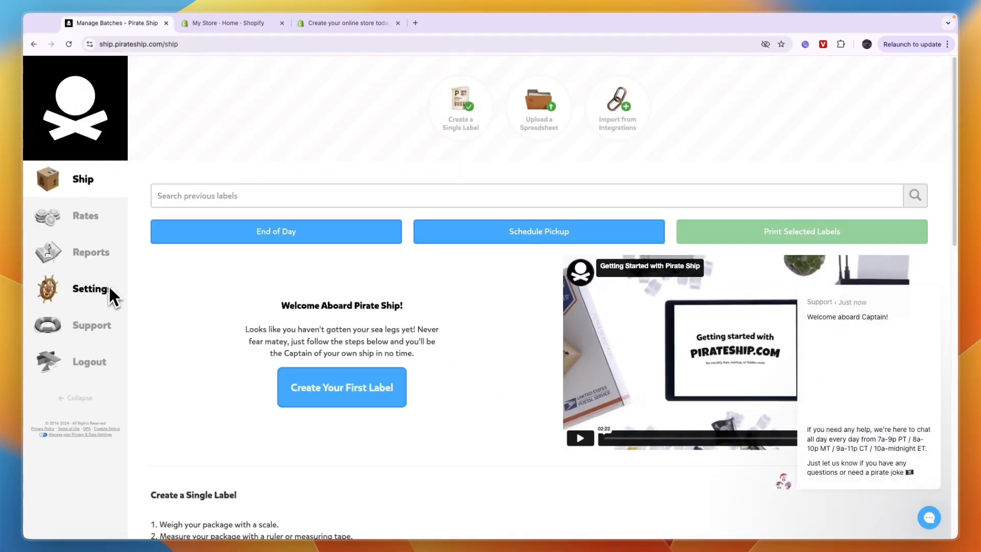
left_click(90, 288)
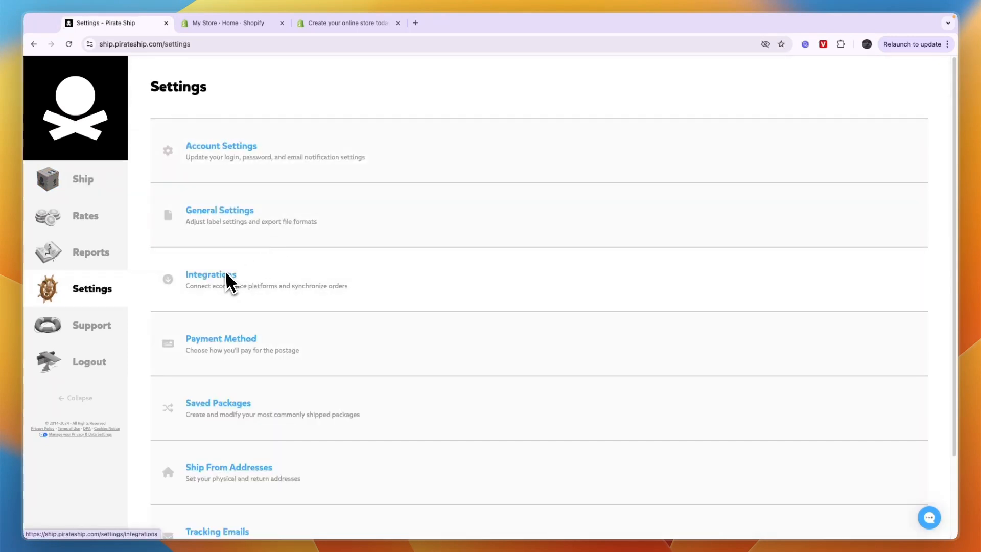
left_click(210, 273)
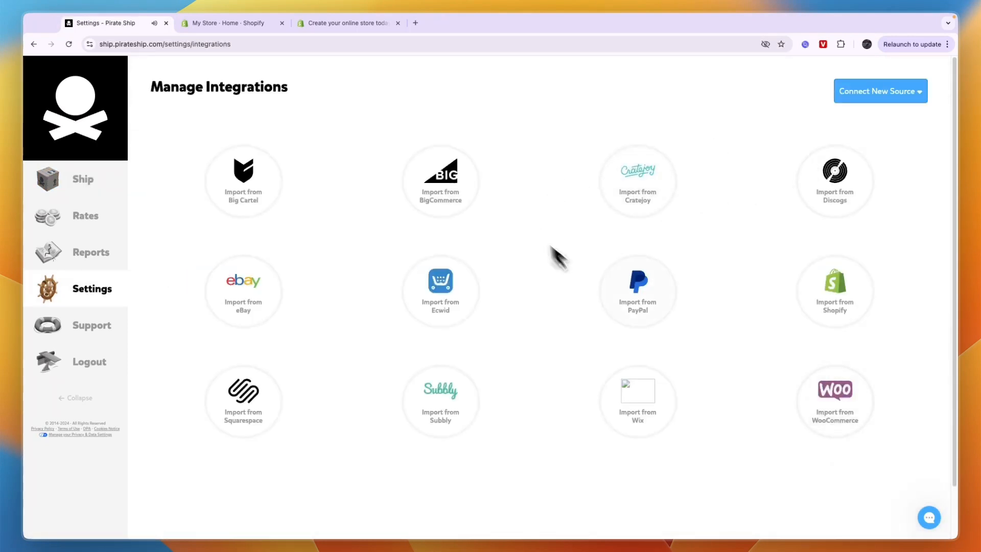
mouse_move(709, 261)
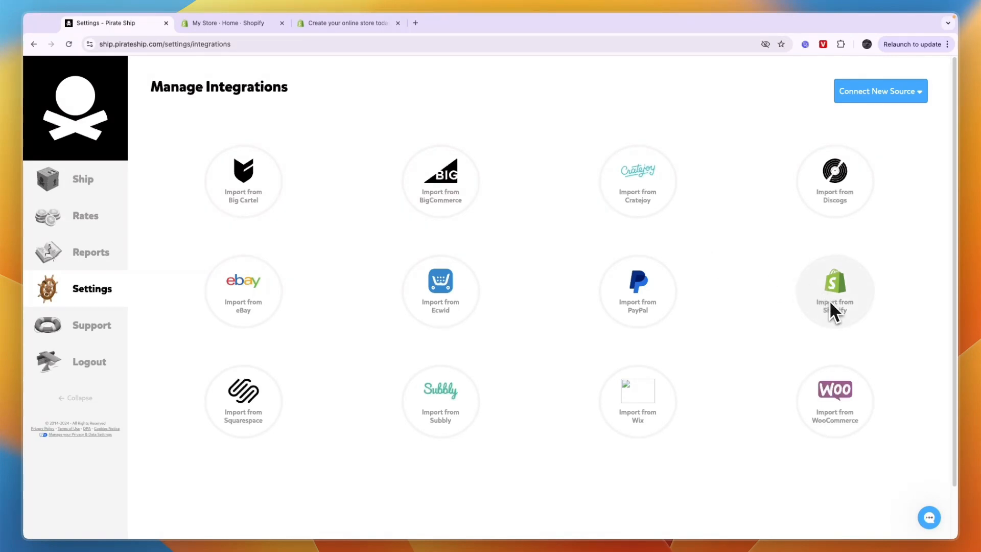
- Import from Shopify and install the Pirate Ship app, approving its access to store data
left_click(833, 291)
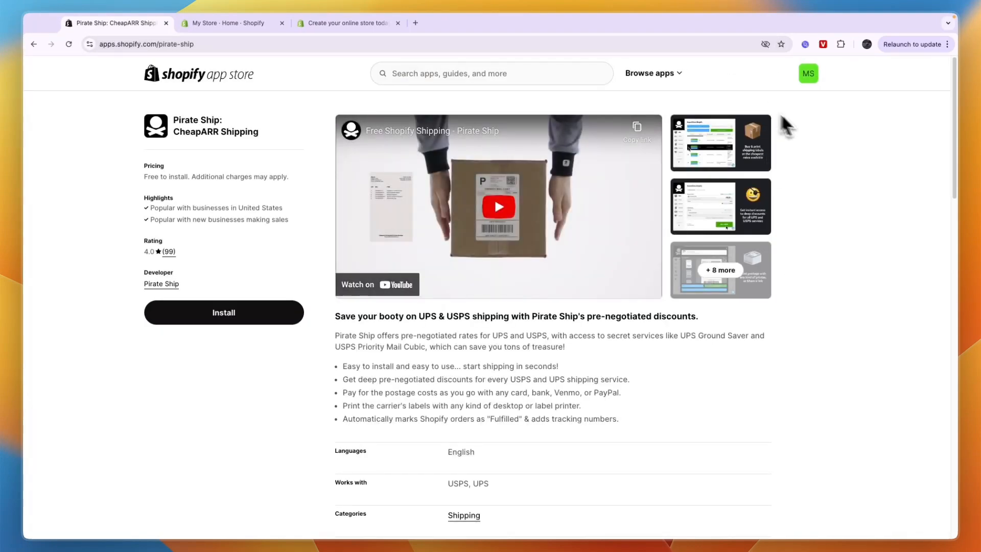
mouse_move(636, 244)
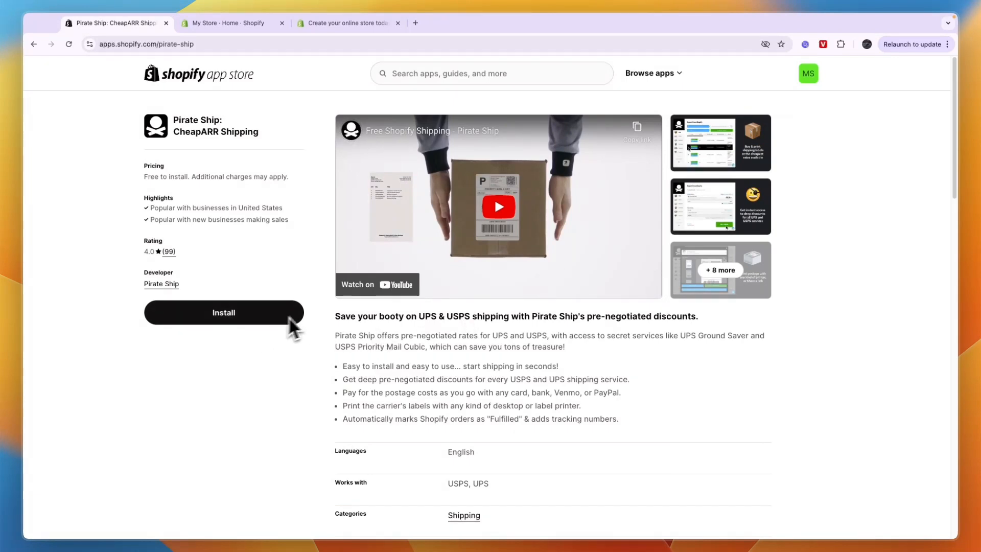
left_click(343, 22)
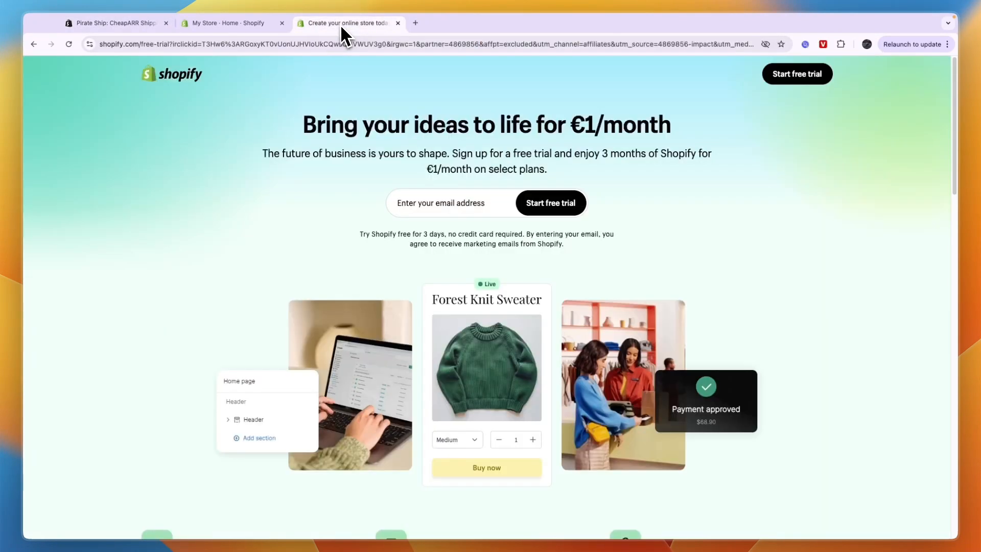
mouse_move(425, 250)
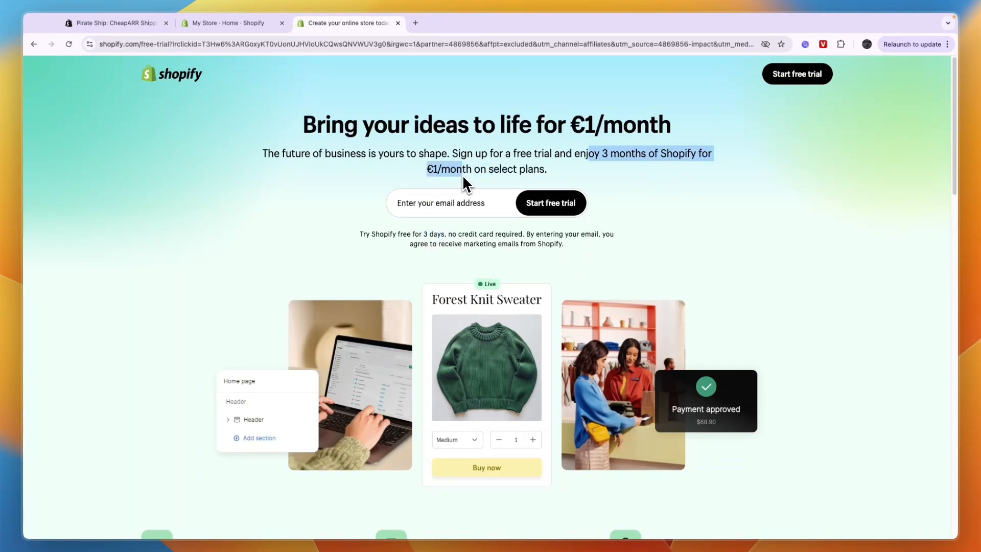
mouse_move(355, 199)
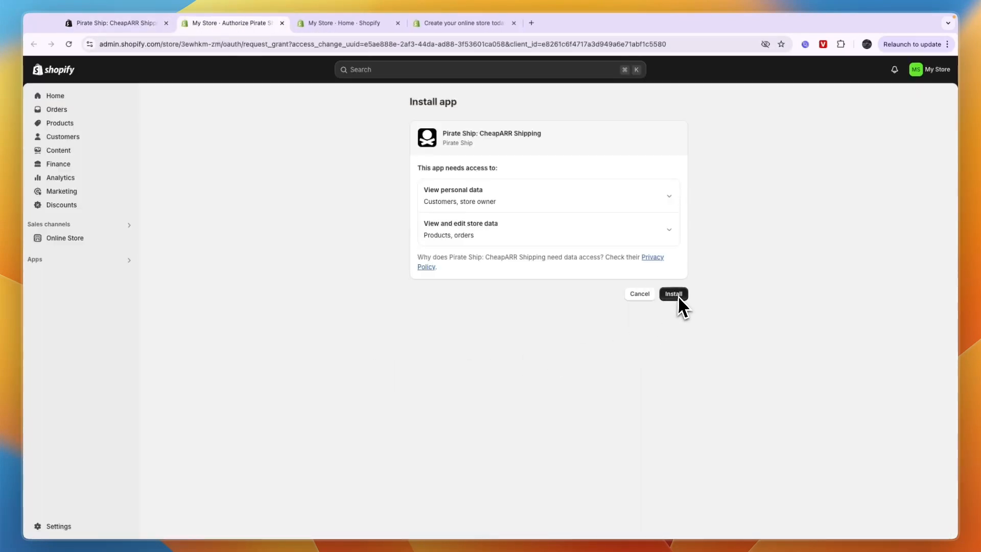
left_click(672, 293)
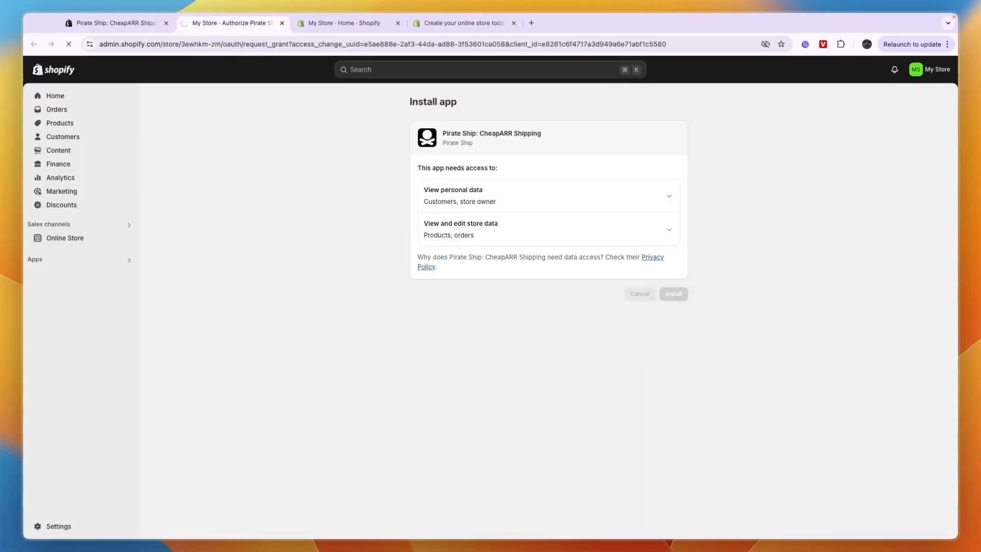
left_click(673, 293)
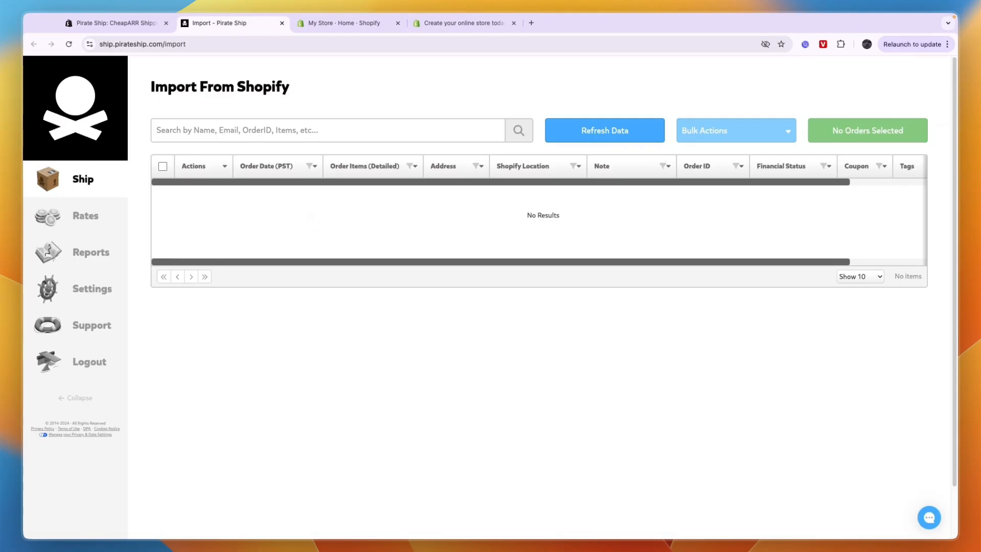
left_click(348, 23)
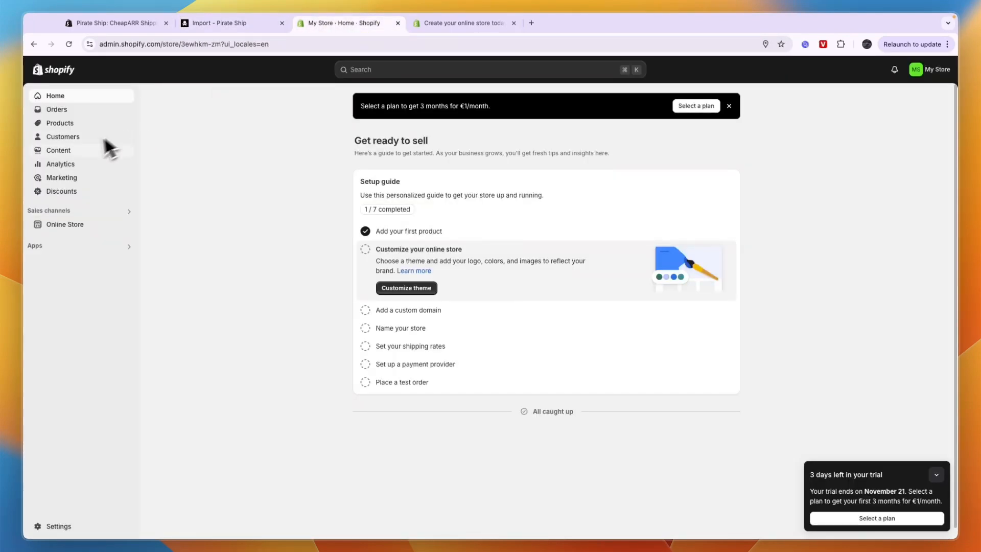
left_click(56, 109)
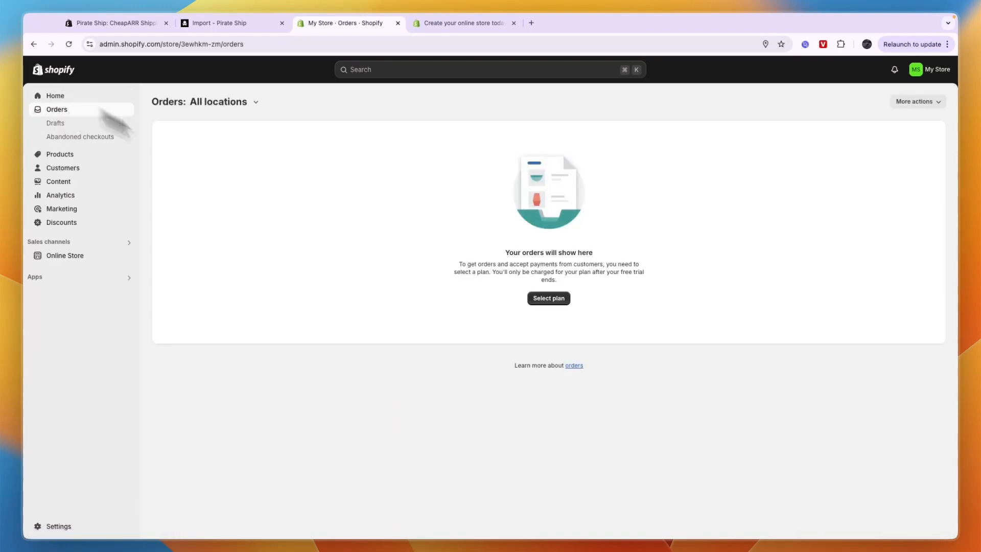
left_click(232, 23)
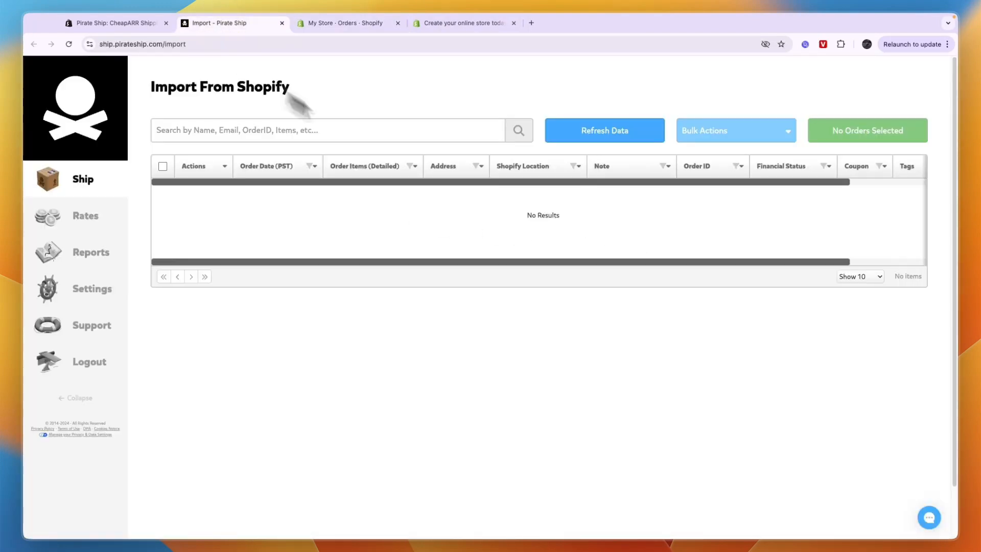
left_click(604, 130)
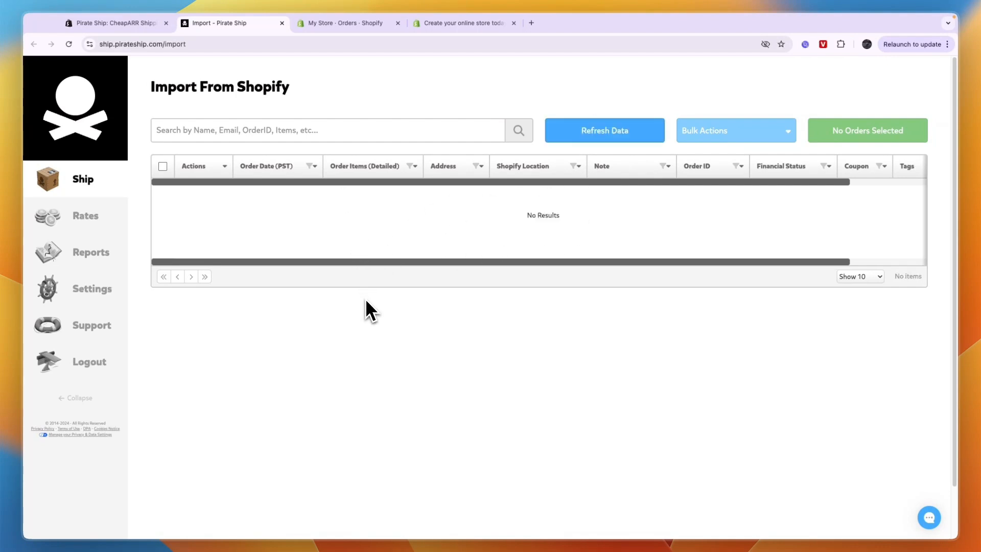
mouse_move(318, 325)
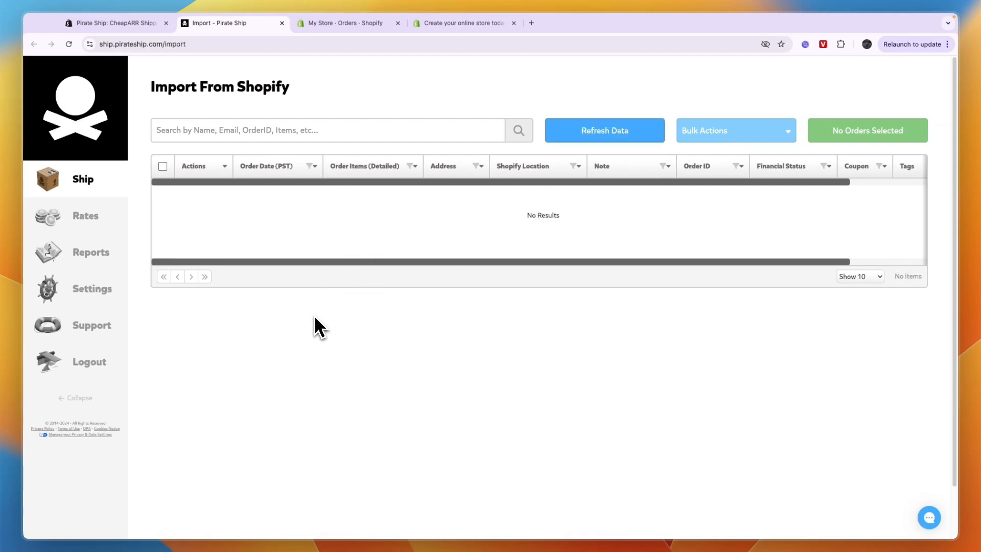
mouse_move(74, 124)
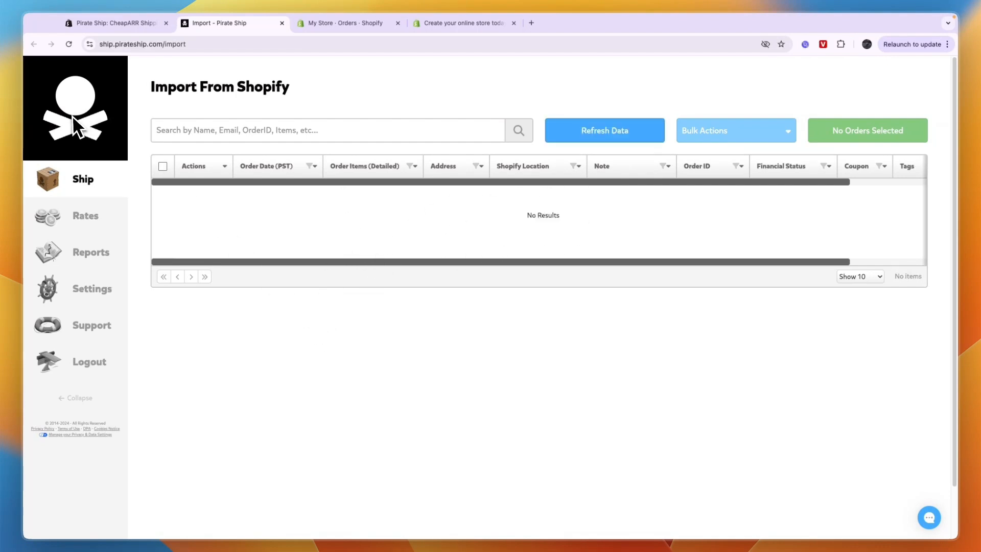
- Return to Settings to confirm Shopify is listed as a connected source
left_click(91, 288)
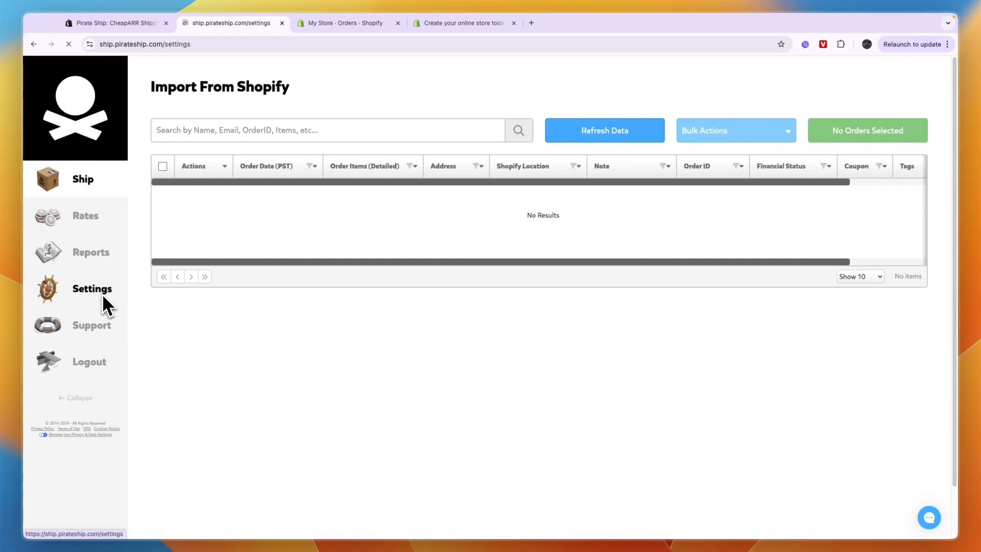
left_click(91, 288)
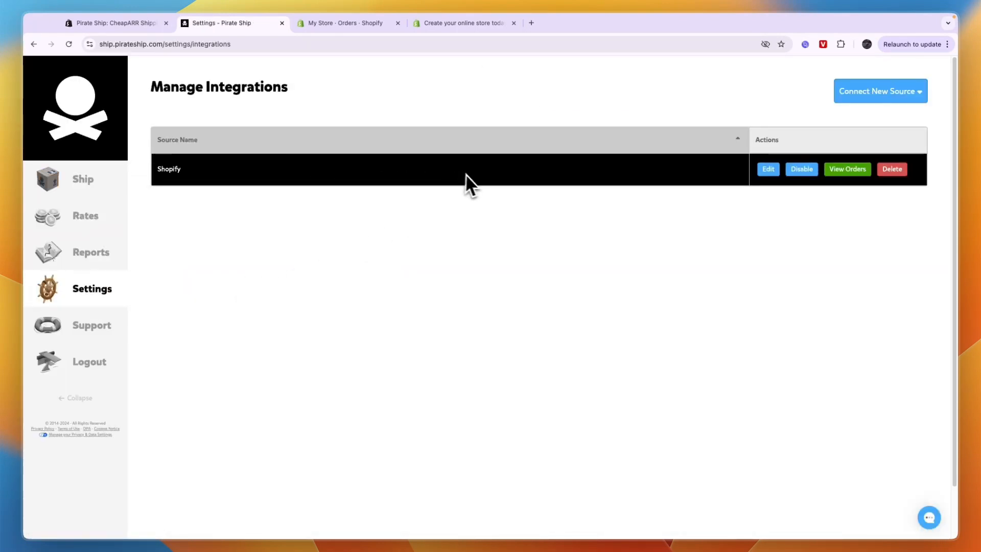
mouse_move(812, 216)
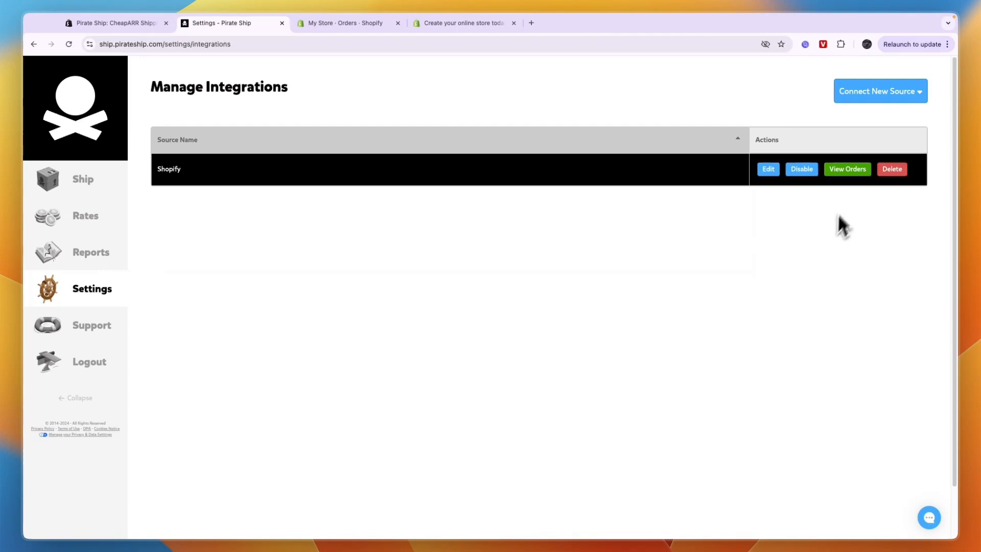
- View the Shopify integration's orders, which still lists no results
left_click(845, 168)
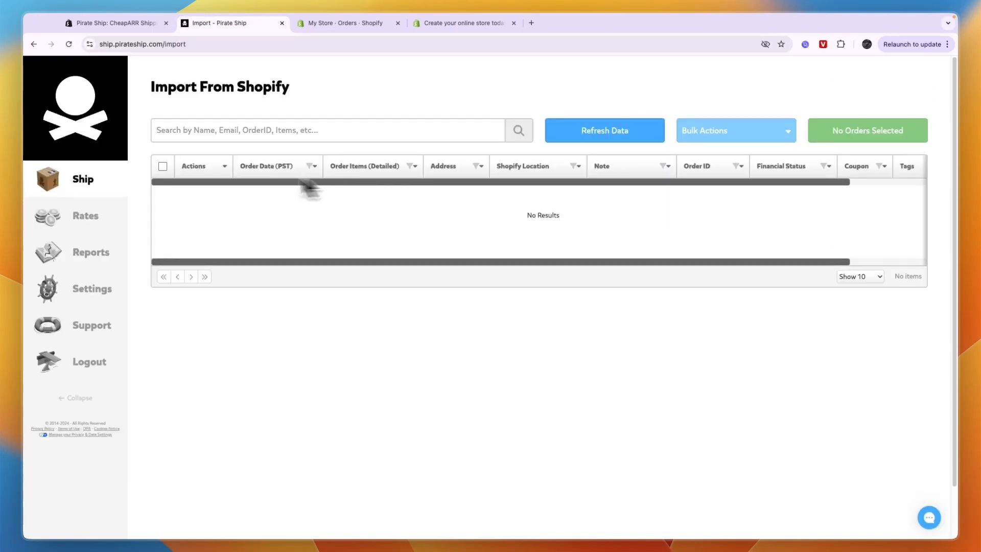
mouse_move(307, 244)
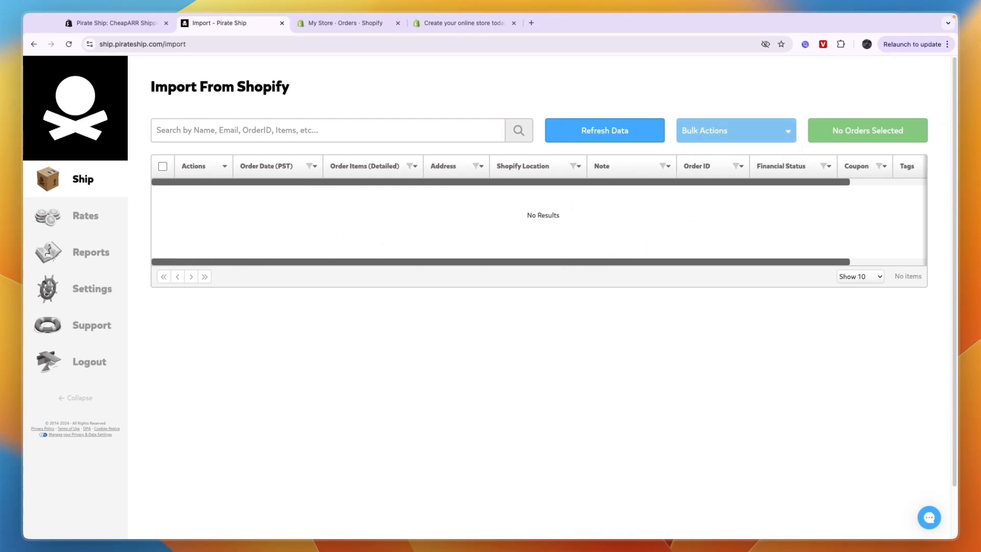
mouse_move(83, 214)
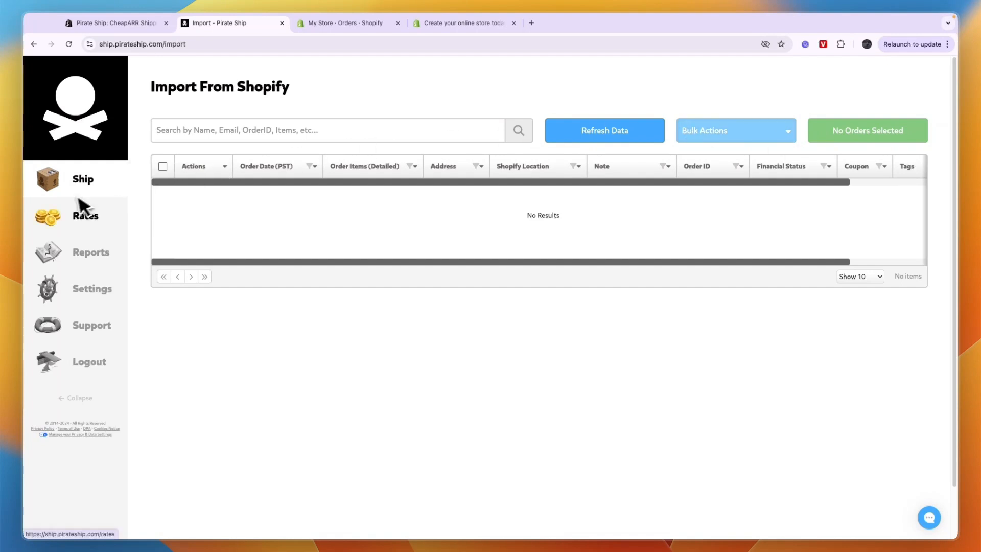
- Start a Quick Rate Quote to the United States and browse the packaging type options
left_click(85, 216)
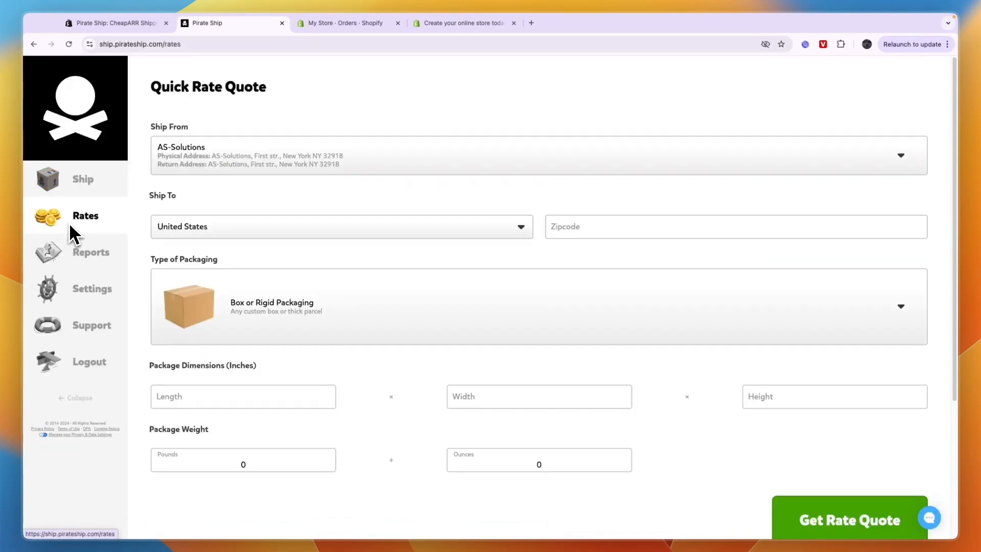
left_click(341, 226)
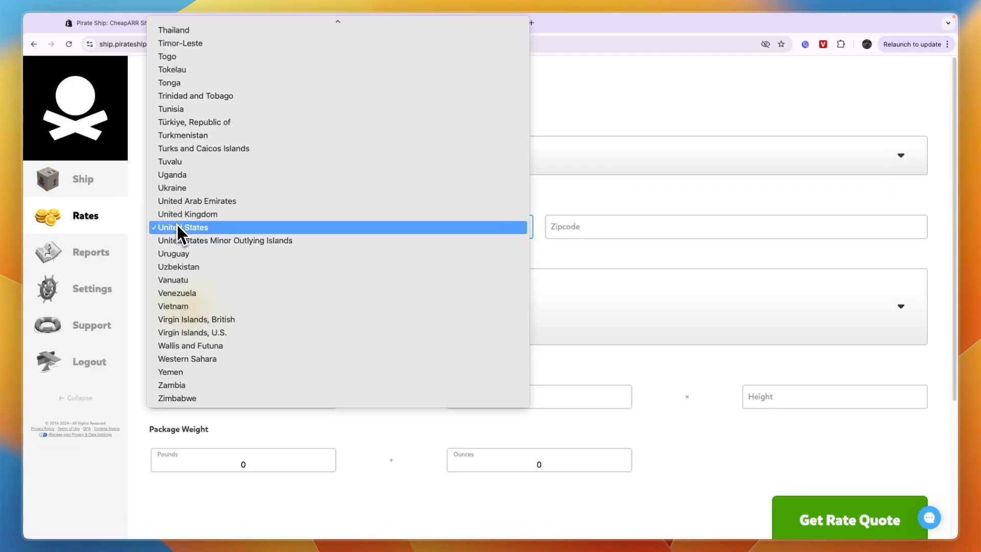
left_click(181, 227)
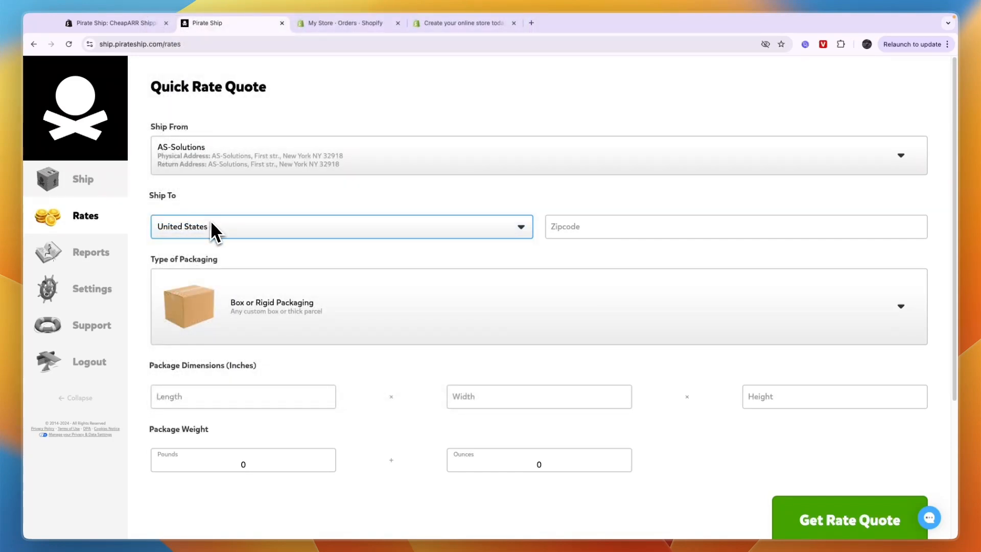
mouse_move(549, 236)
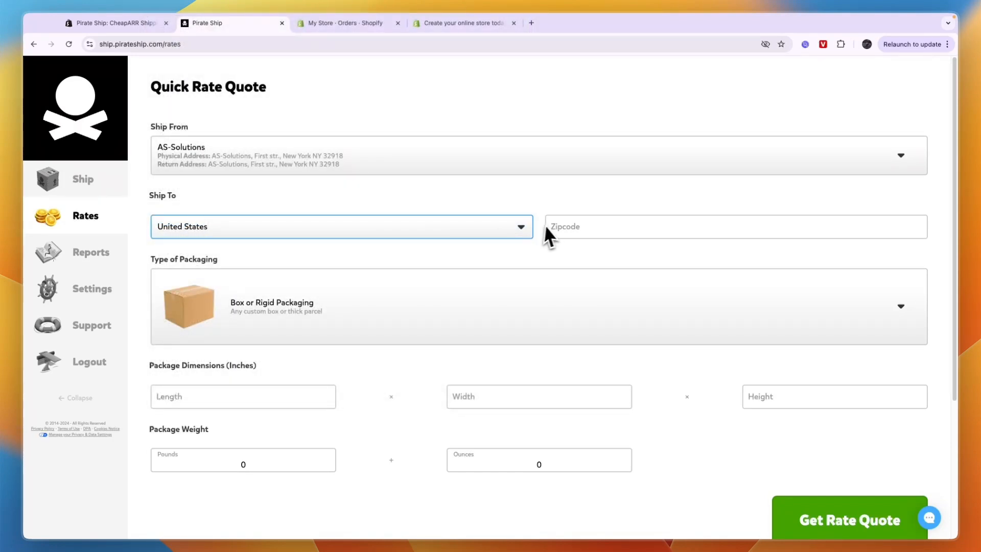
mouse_move(151, 265)
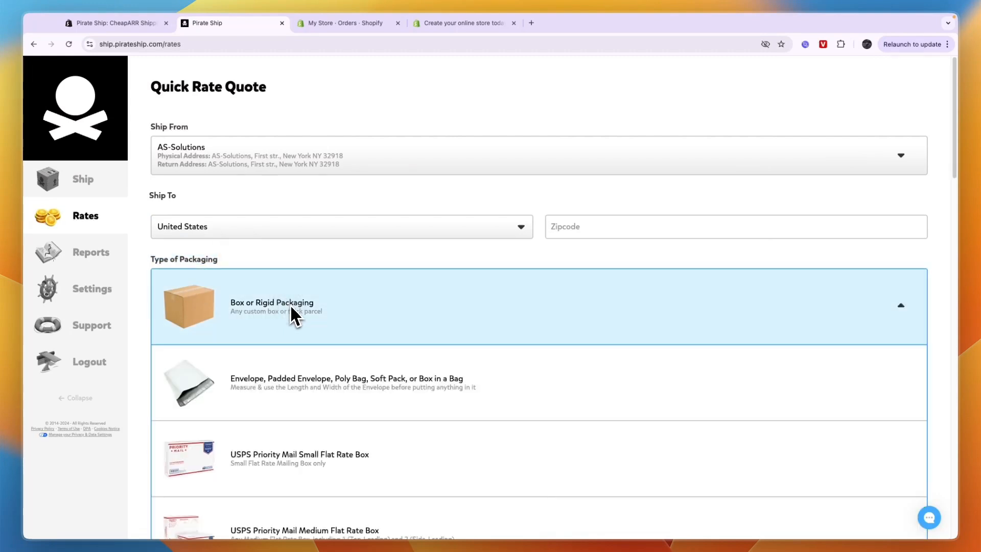
scroll("down", 3)
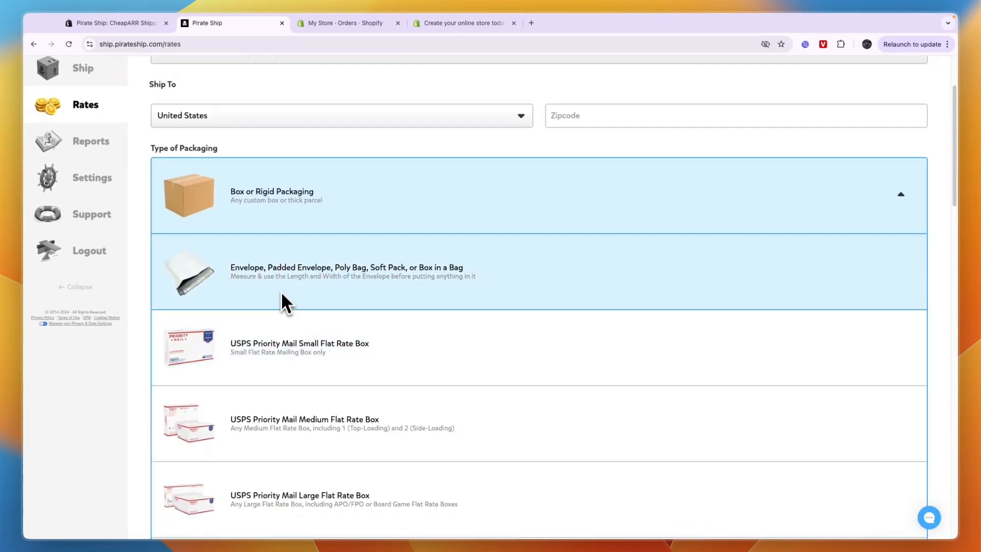
scroll("down", 3)
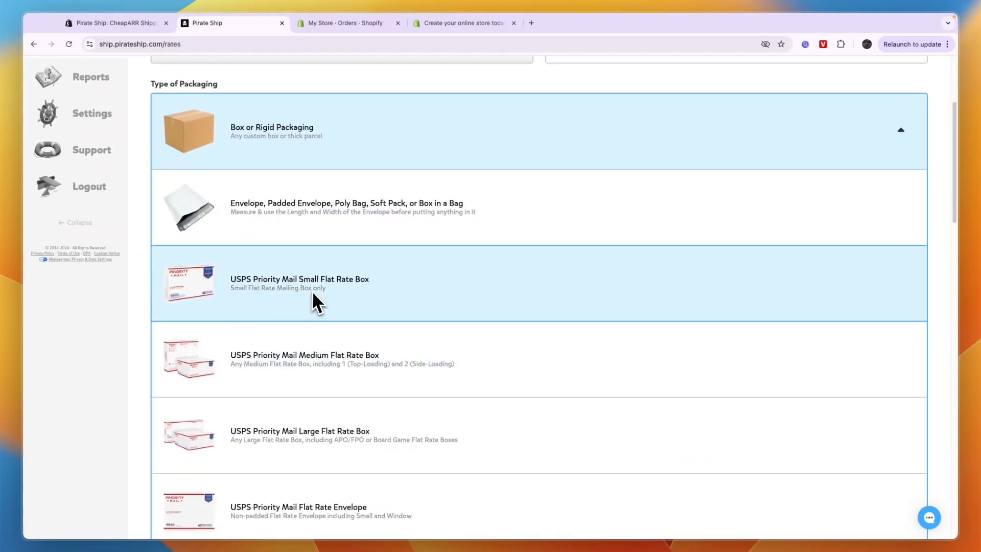
scroll("down", 3)
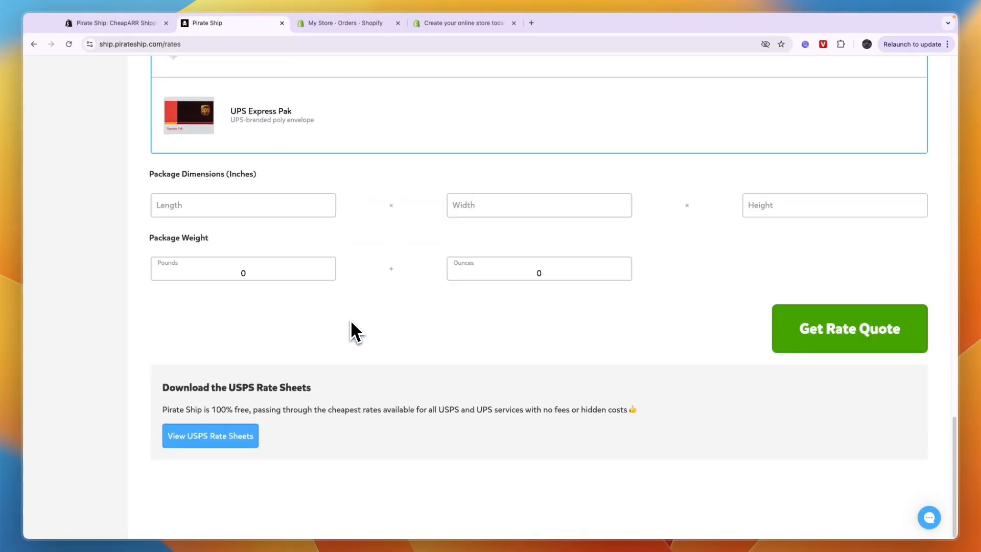
scroll("up", 3)
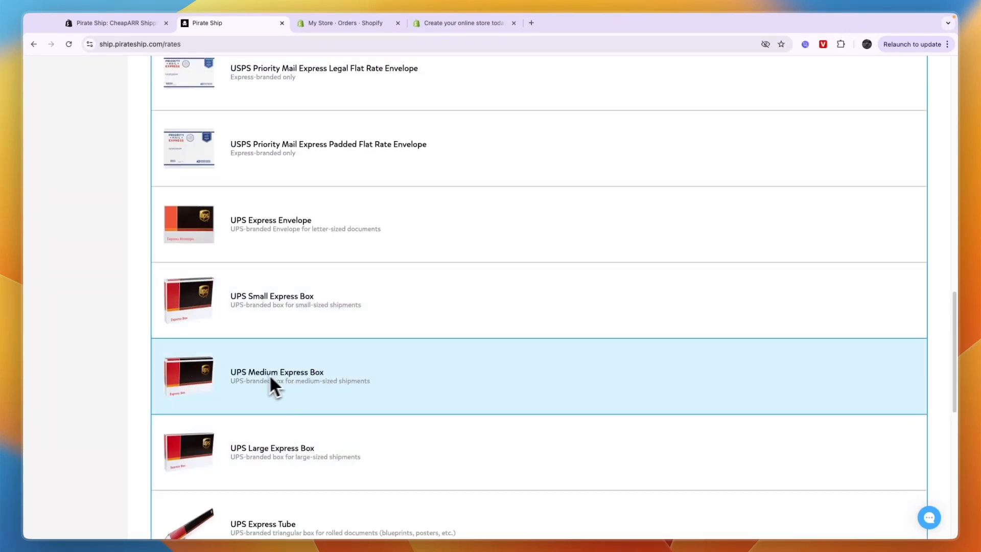
- Request a quote for a UPS Medium Express Box at 4 pounds to zip 32901, getting an Invalid Origin error
left_click(277, 372)
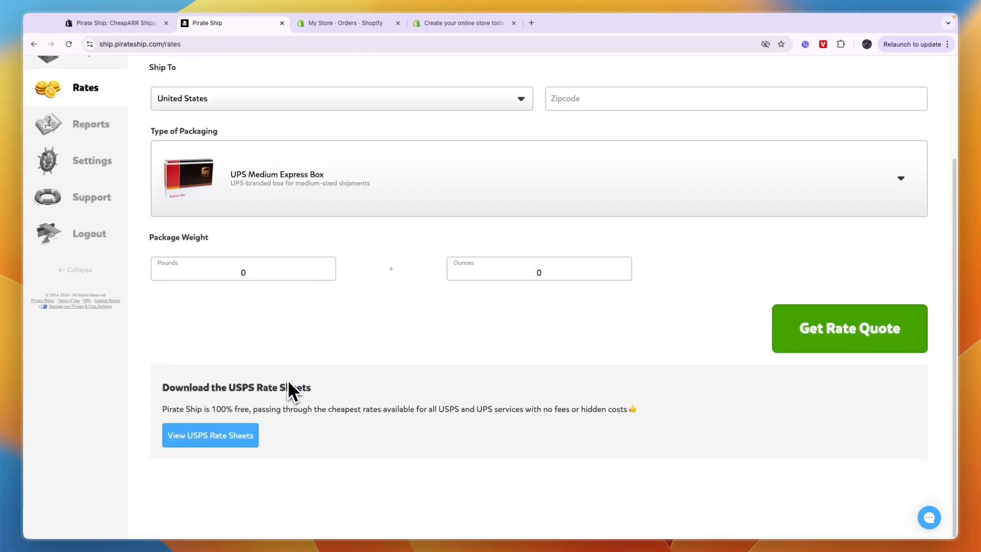
left_click(243, 269)
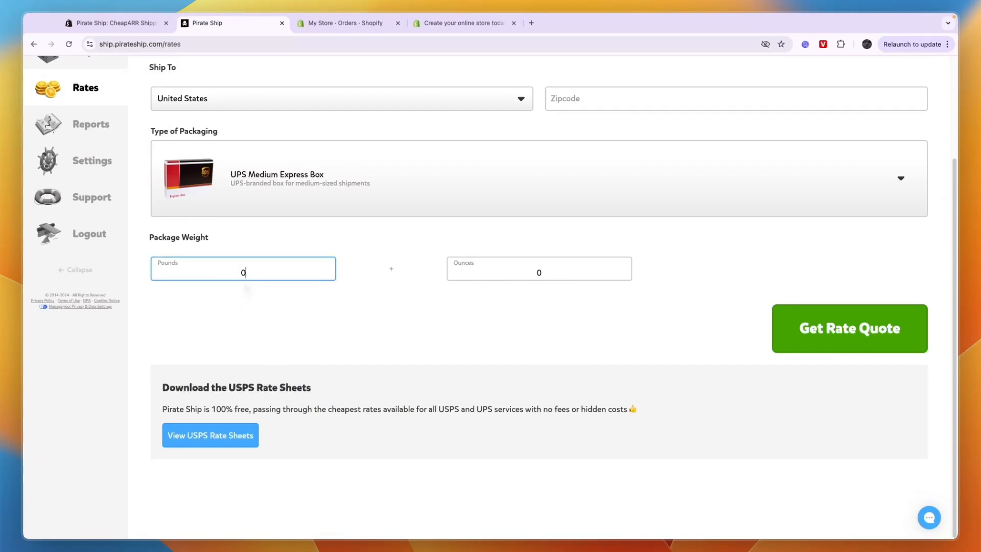
type("4")
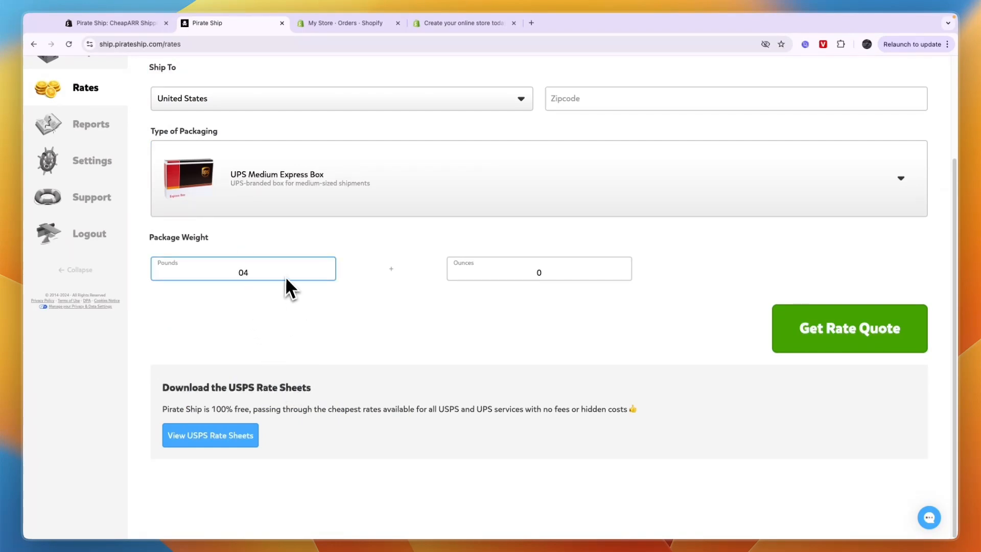
left_click(849, 328)
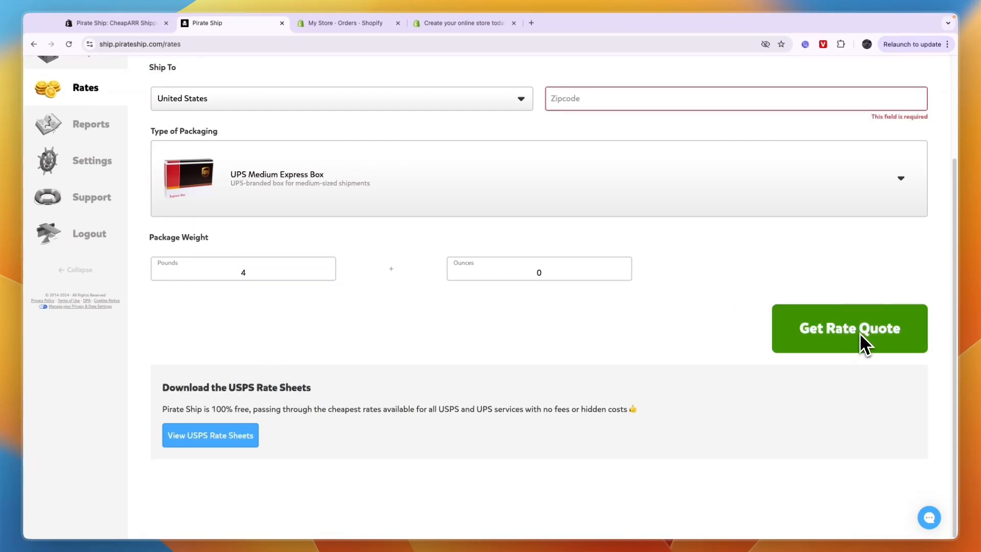
left_click(849, 327)
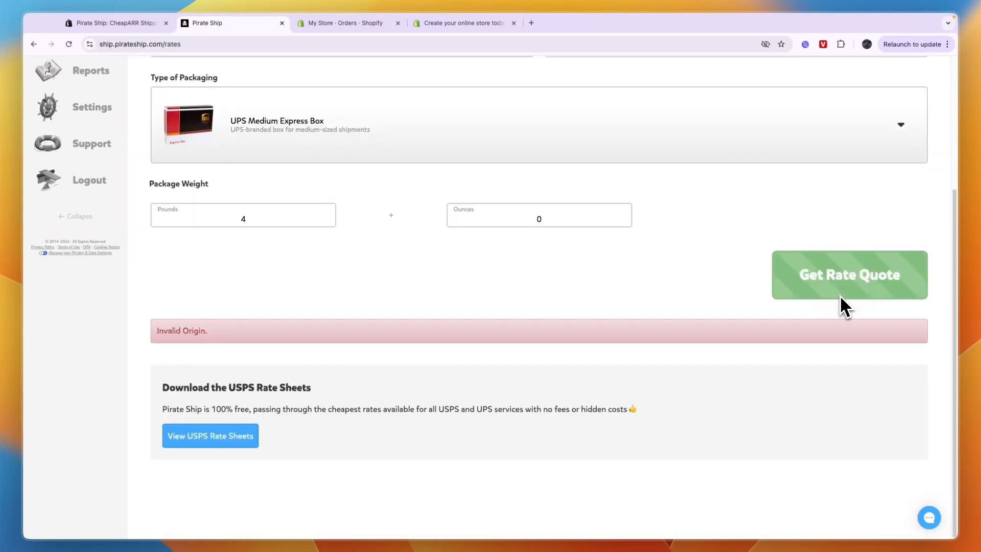
scroll("up", 3)
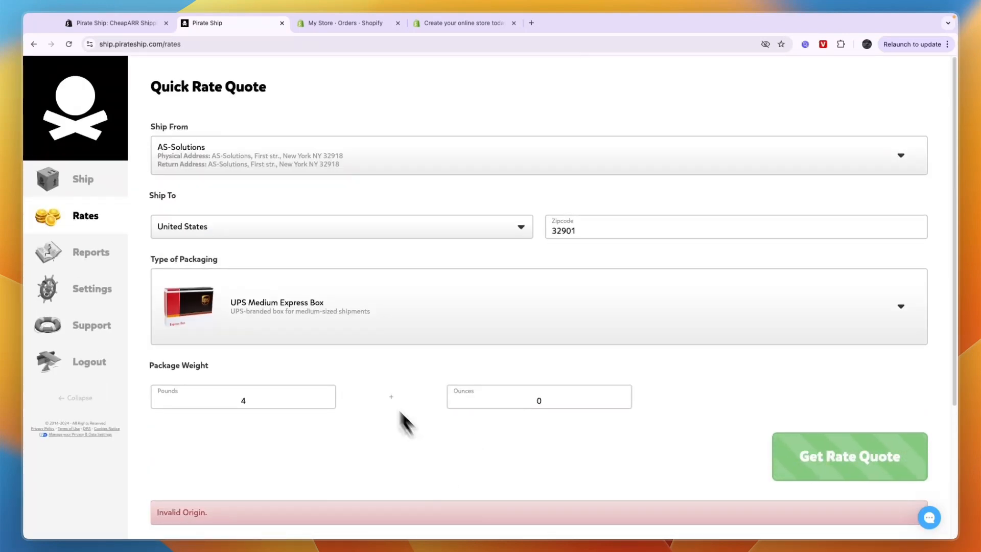
scroll("down", 3)
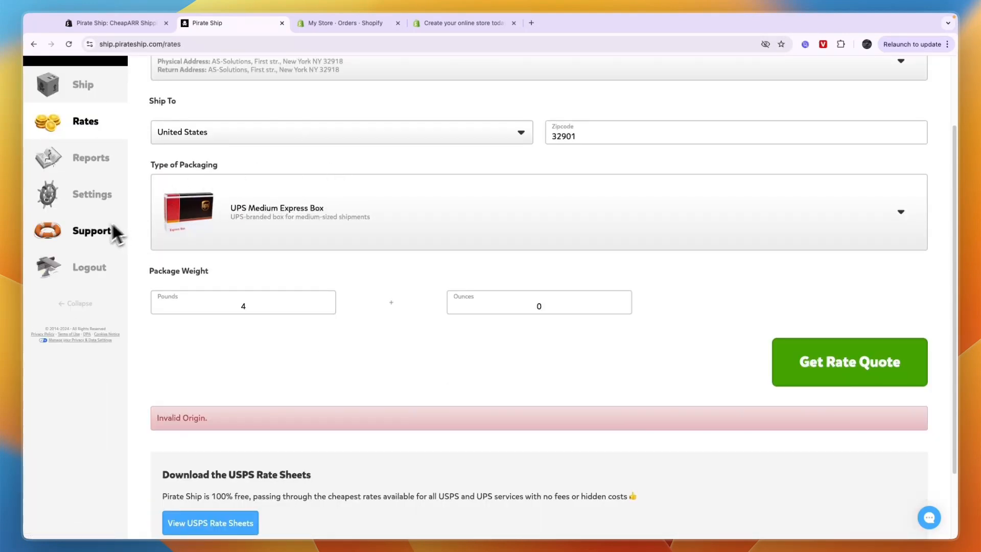
- Visit the Support help centre in a new tab, then return to the Ship dashboard
left_click(91, 231)
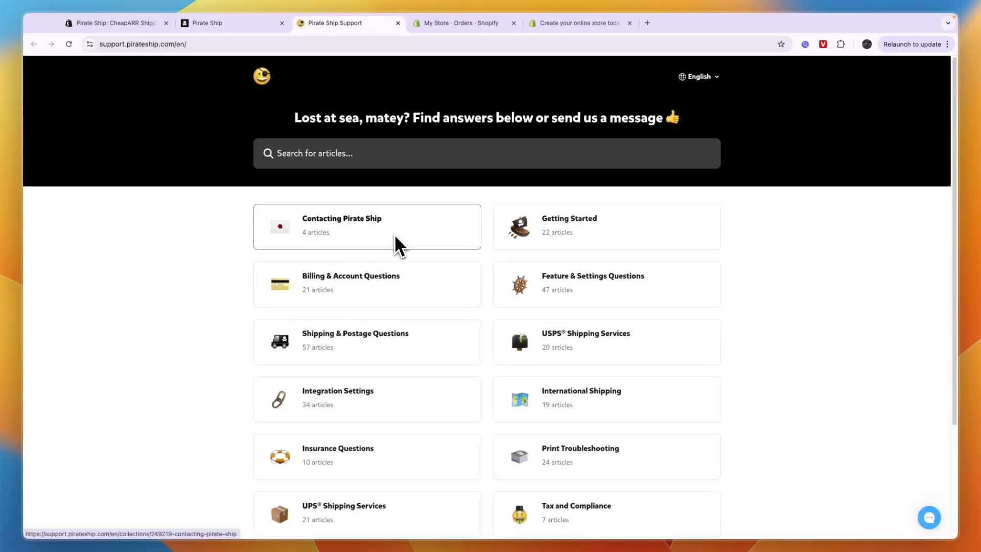
scroll("down", 3)
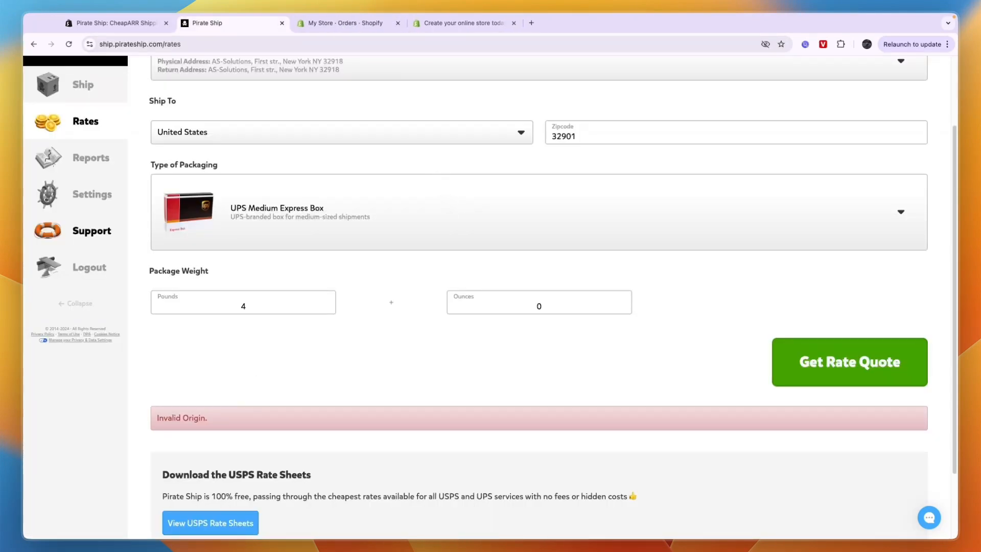
left_click(82, 85)
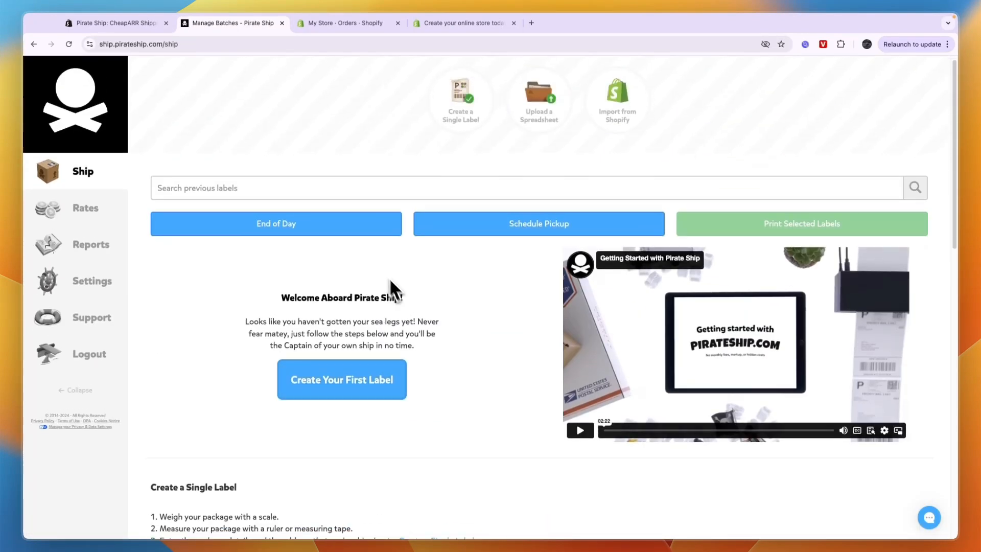
scroll("down", 3)
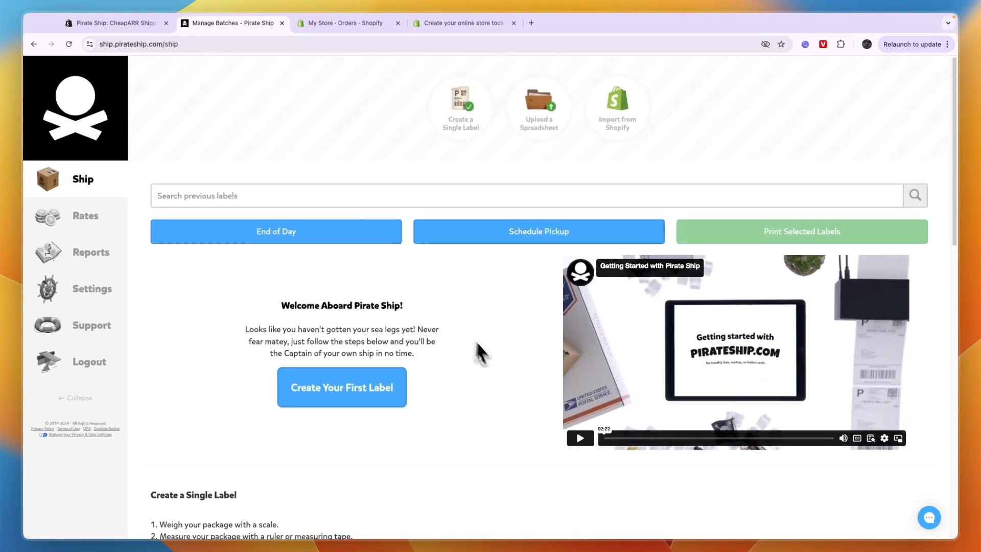
mouse_move(538, 232)
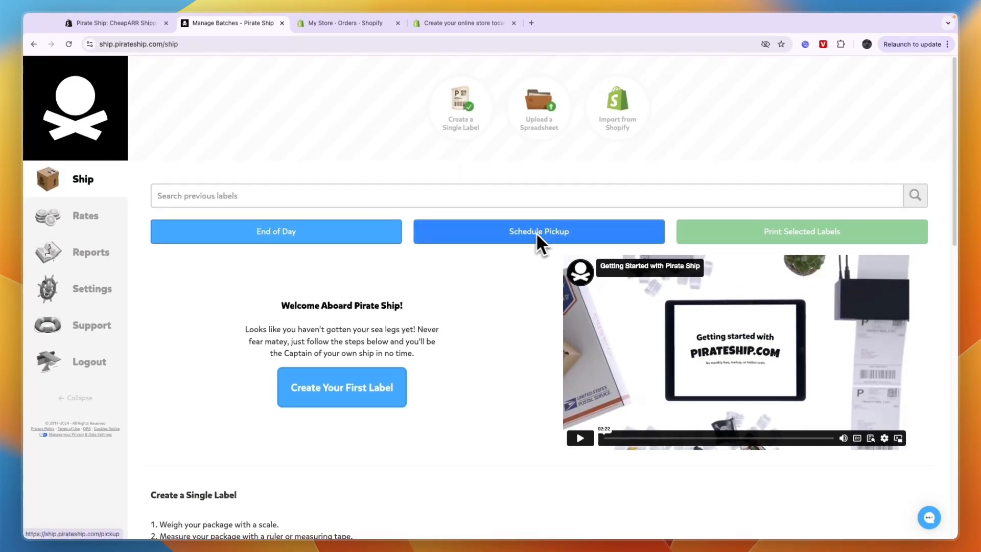
mouse_move(77, 191)
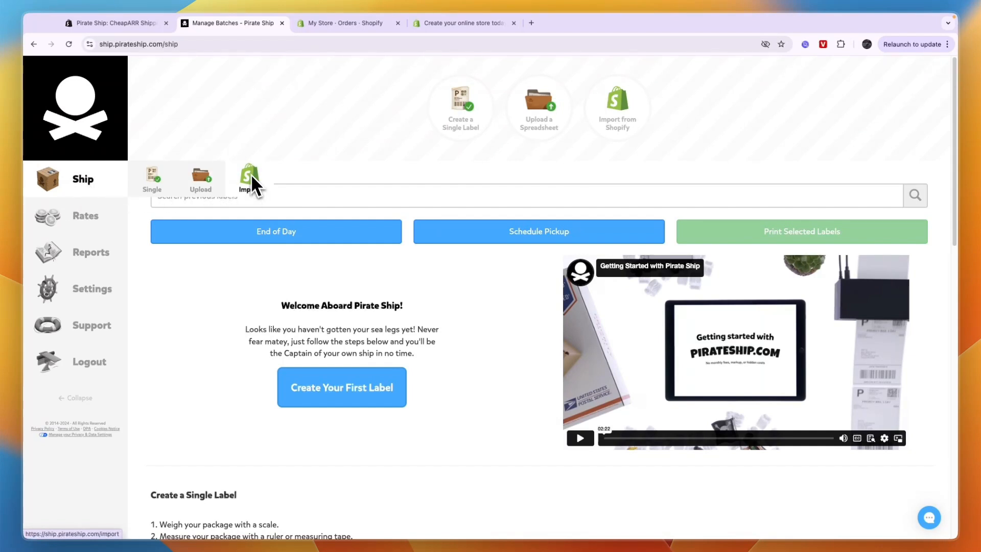
mouse_move(259, 191)
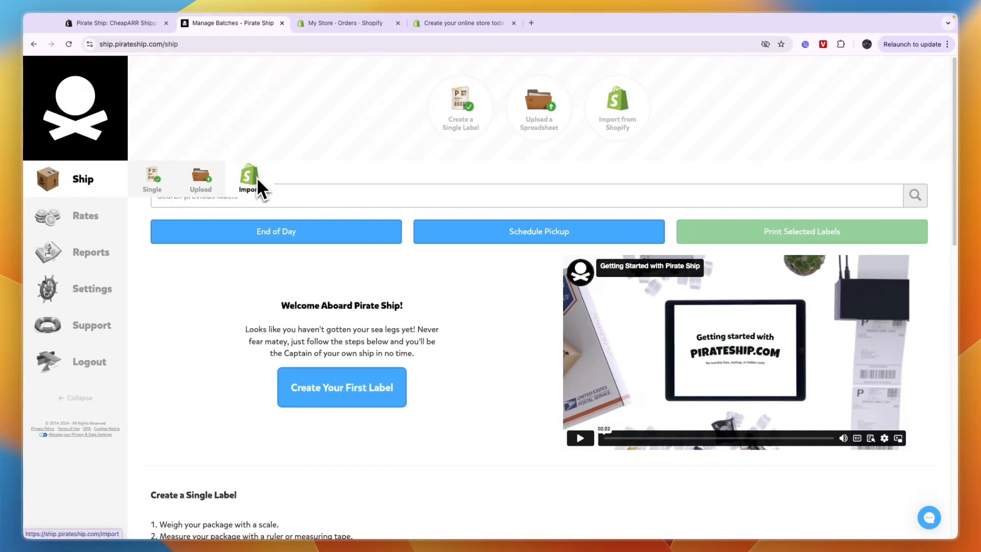